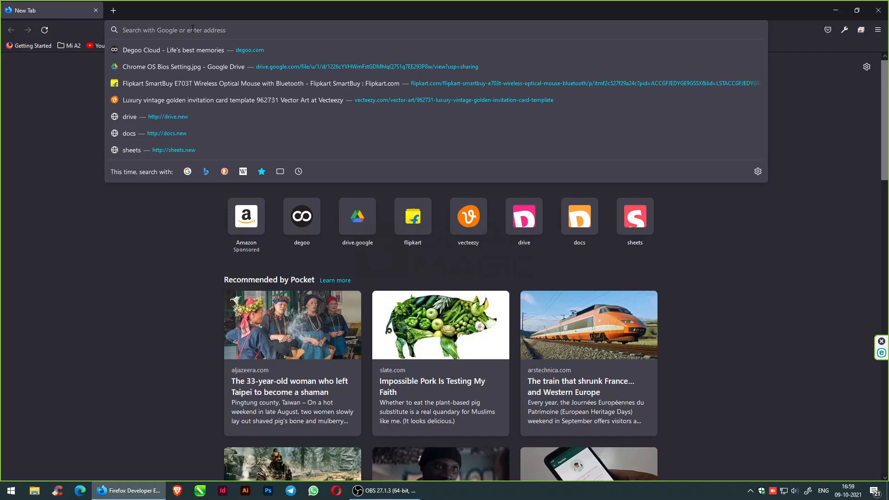
Step: Search for pcloud, open pCloud, and show the account summary with 68.7 MB of 3 GB used
text(pcloud)
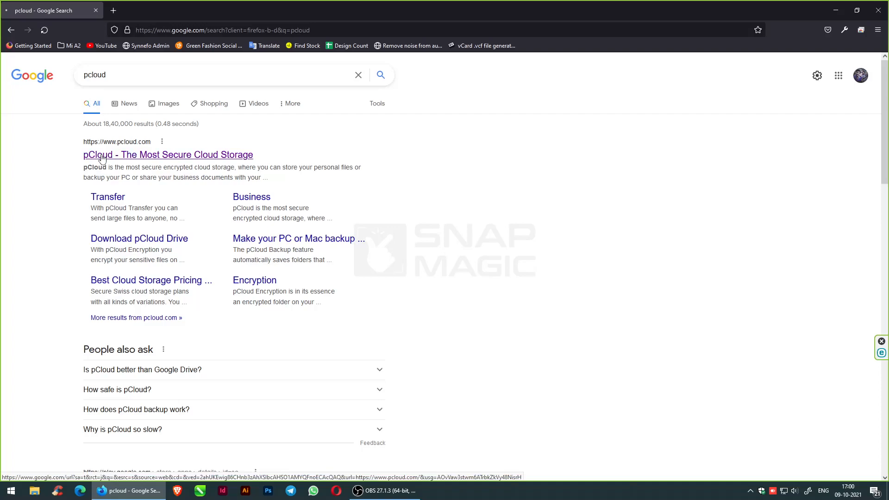
click(168, 154)
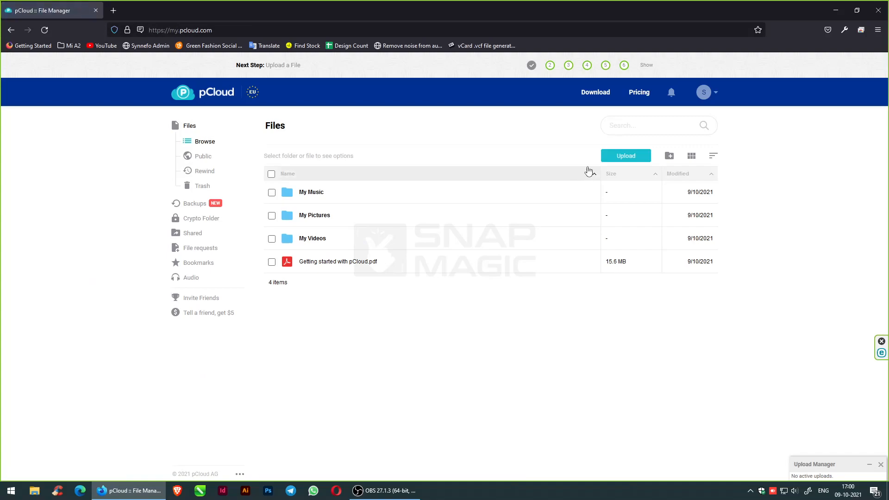
click(704, 92)
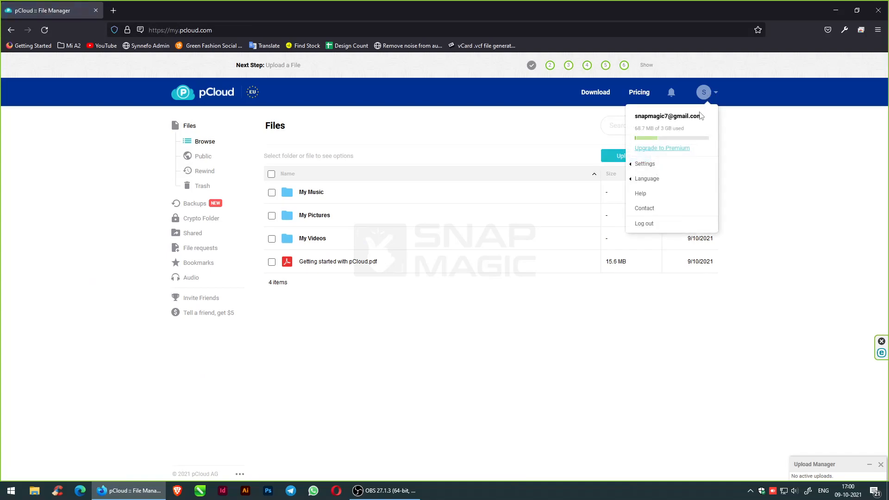
mouse_move(687, 127)
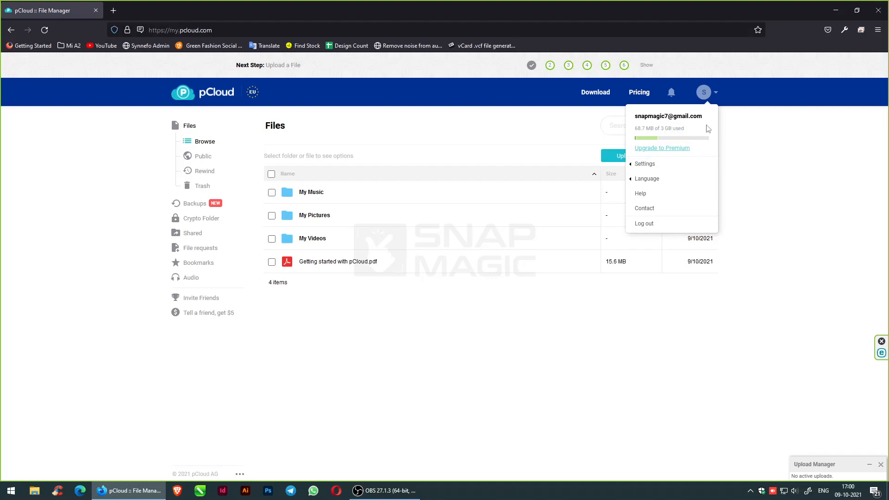
mouse_move(161, 5)
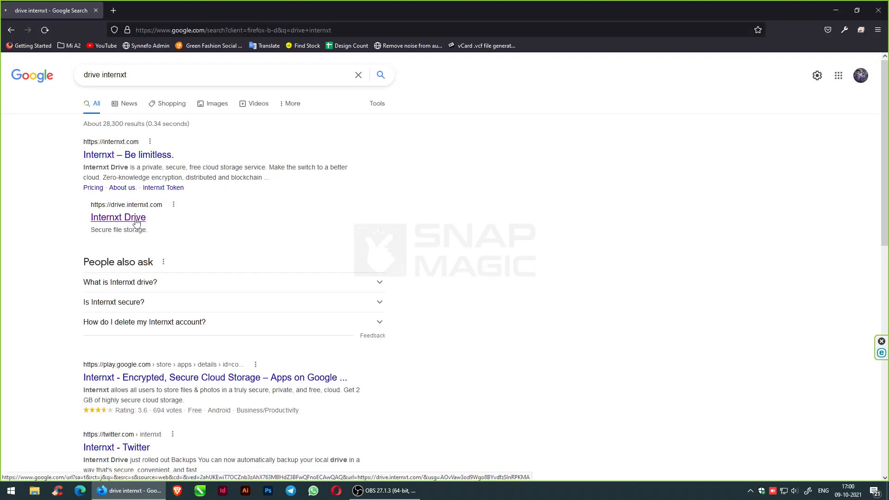
click(118, 218)
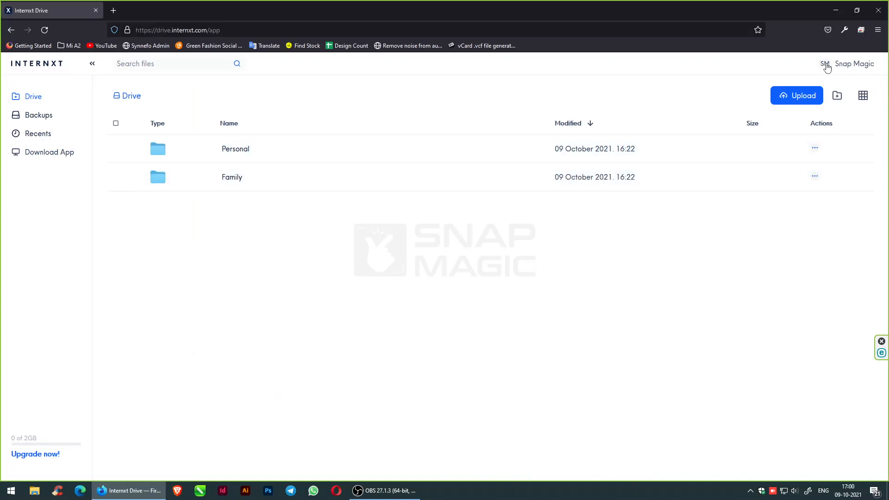
click(854, 64)
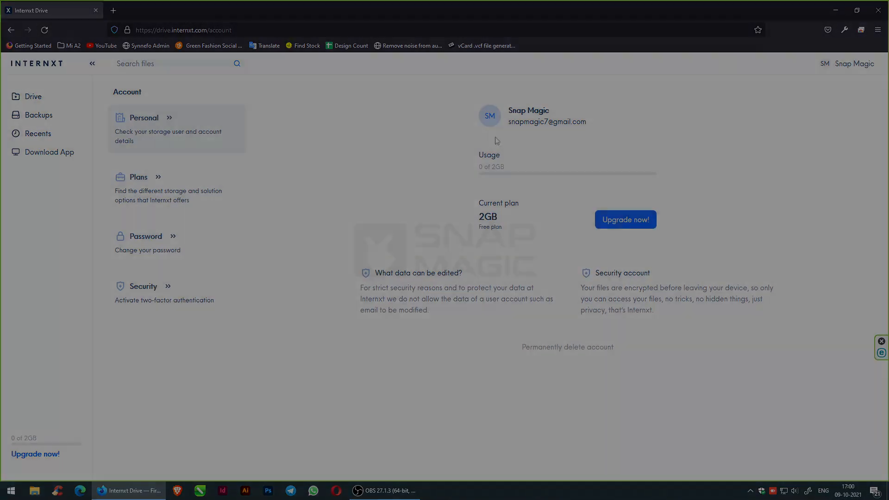
text(idrive)
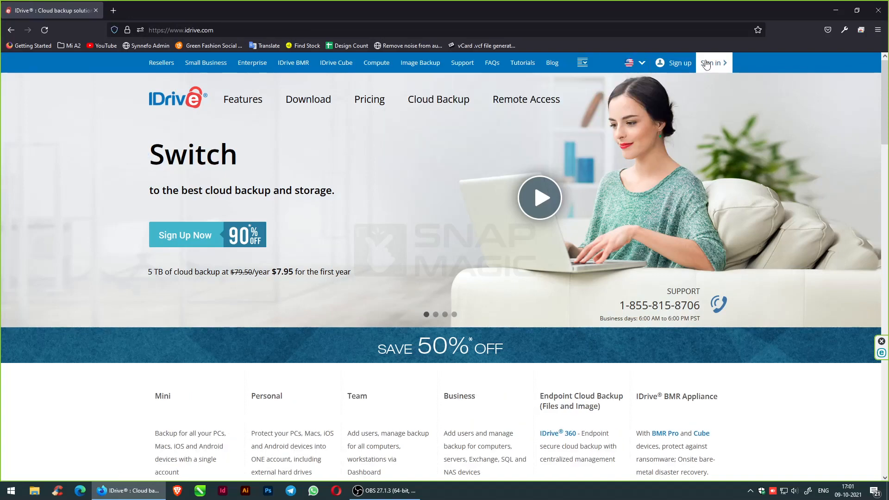
Step: Sign in to IDrive, dismissing the Google popup, to reach the dashboard showing 0% of 5.00 GB
click(713, 63)
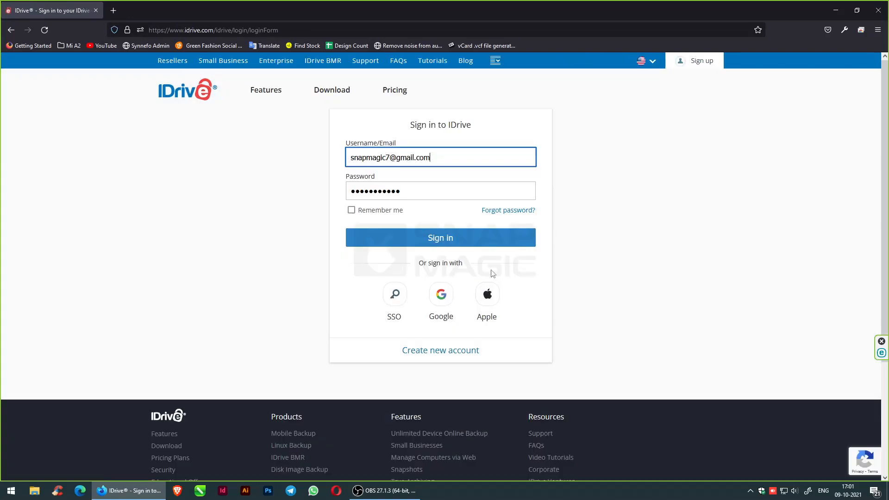
click(441, 293)
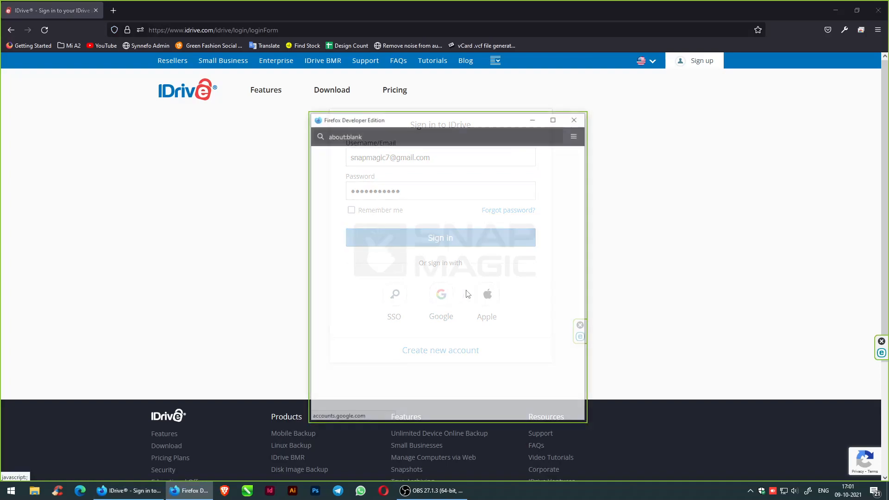
click(440, 294)
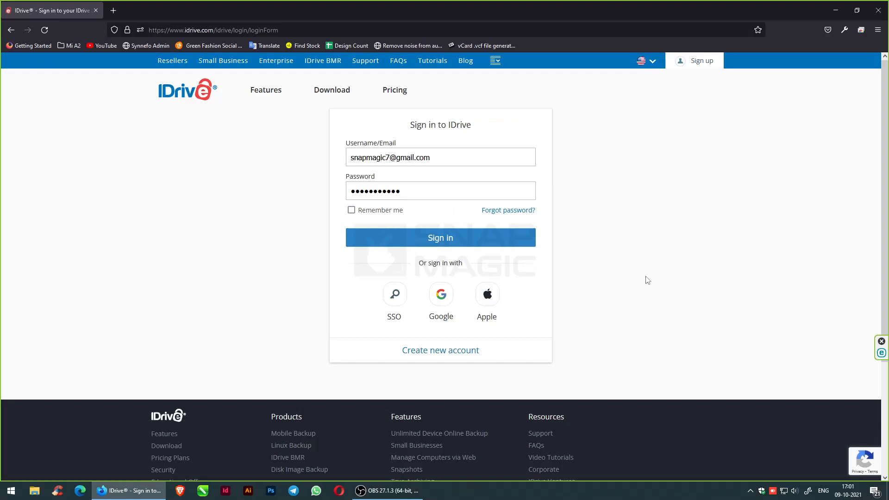
click(440, 237)
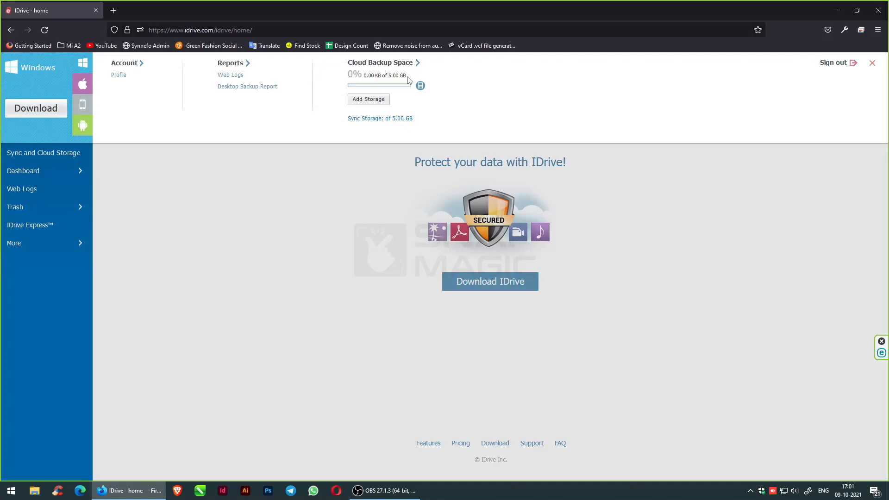
mouse_move(565, 97)
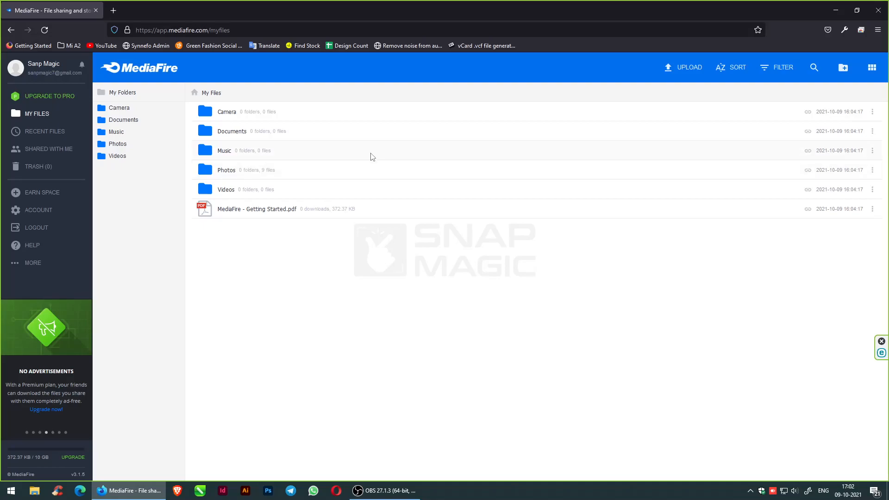
mouse_move(4, 407)
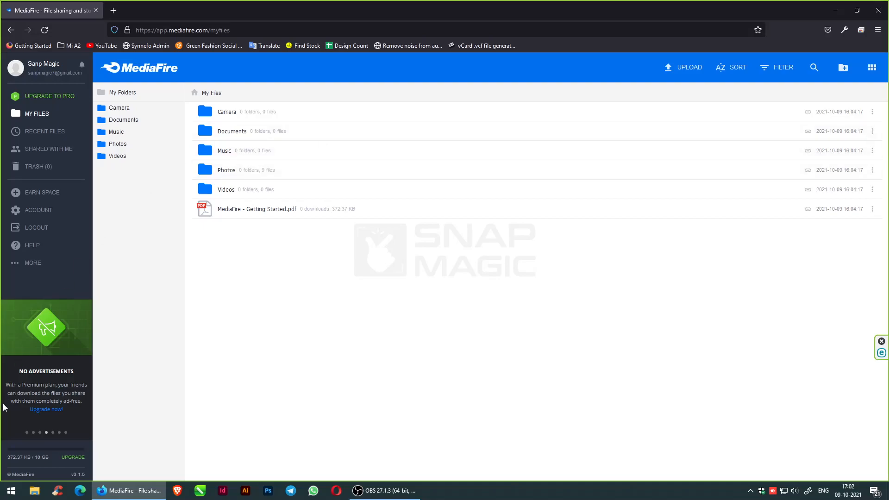
mouse_move(32, 461)
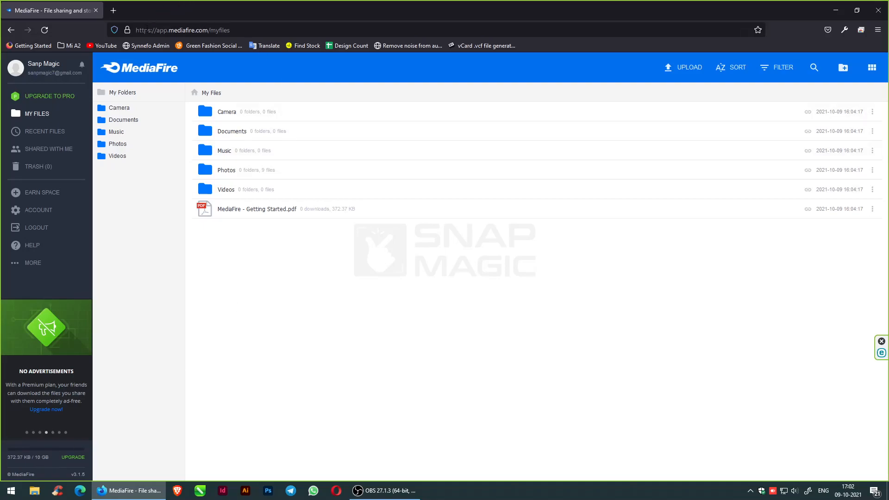
Step: Search icedrive and open its dashboard showing 0% of 10.00 GB used, plus the account panel
text(icedrive)
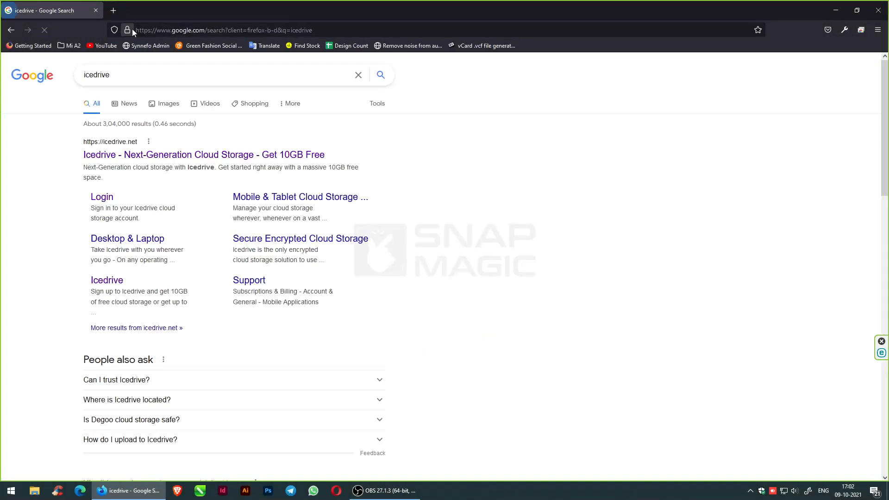
click(204, 154)
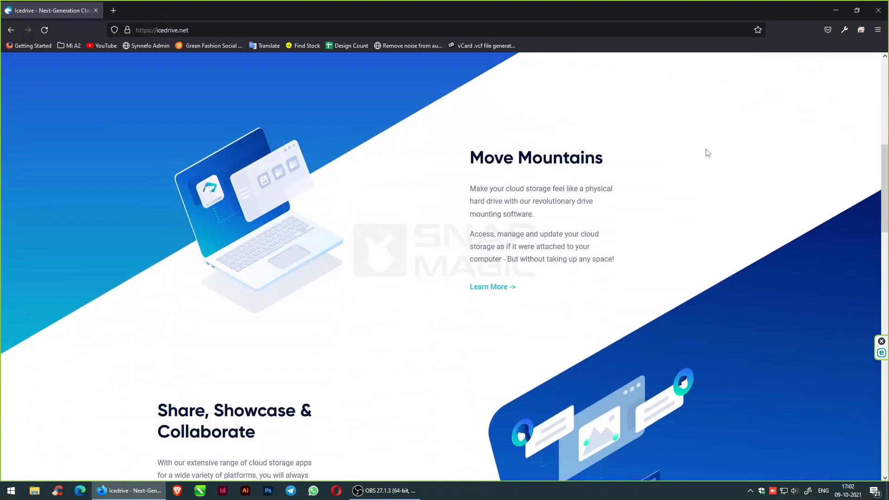
scroll(up, 3)
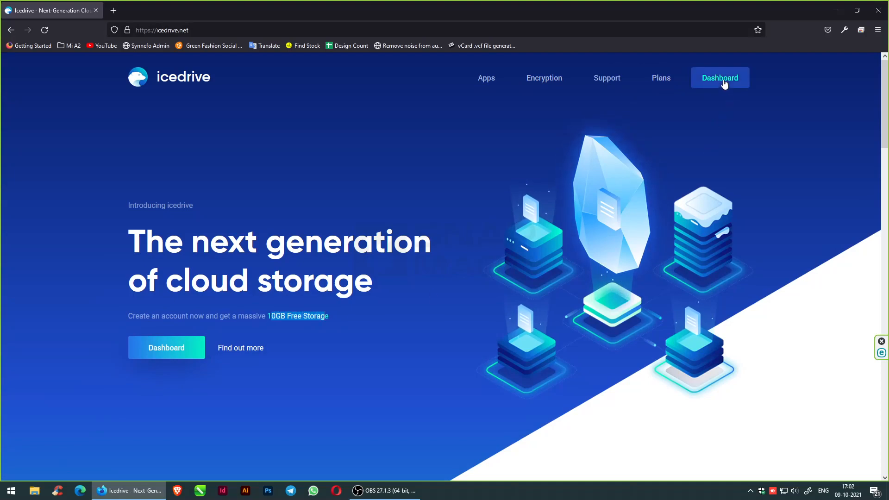
click(720, 78)
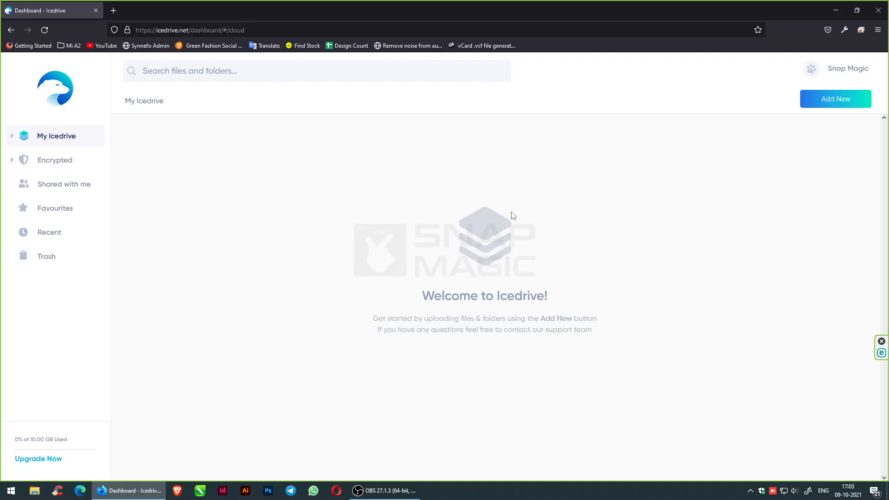
mouse_move(811, 154)
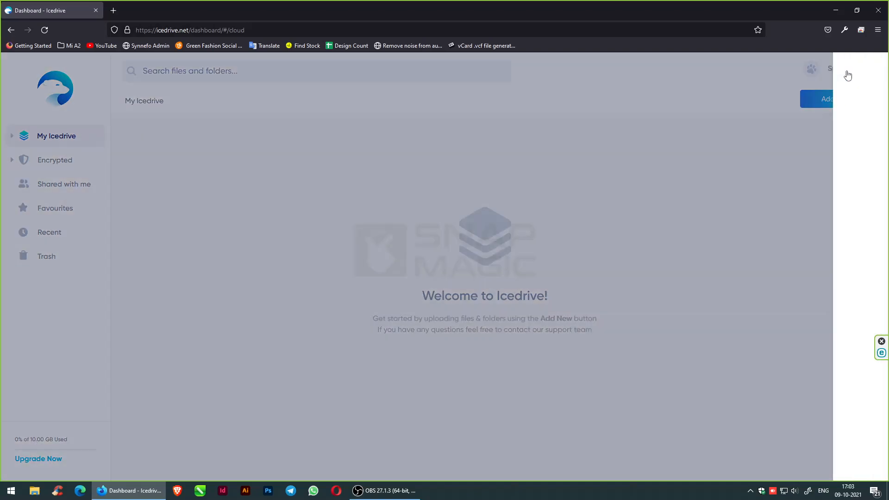
click(811, 69)
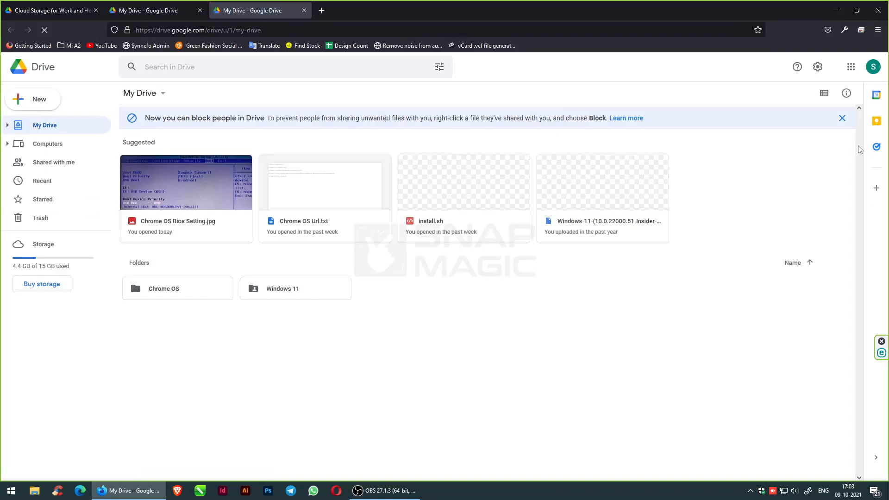
Step: View Google Drive's storage breakdown showing 4.4 GB of 15 GB used, then close it
click(873, 66)
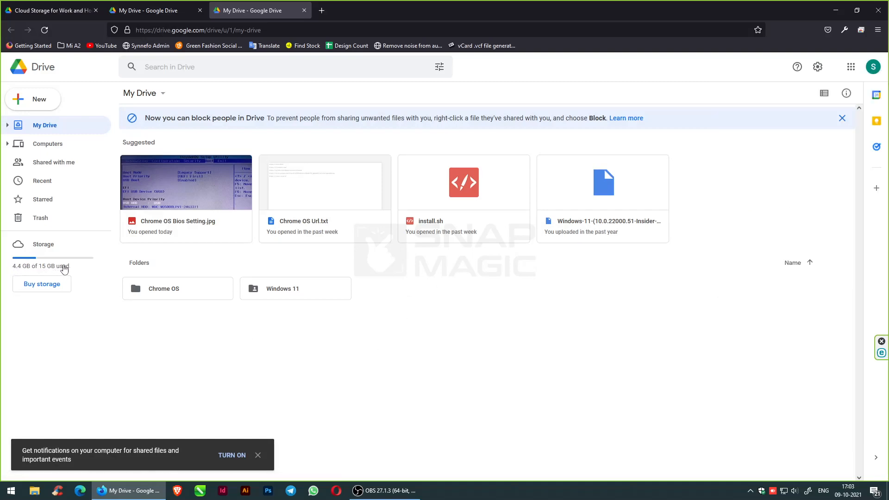
click(43, 244)
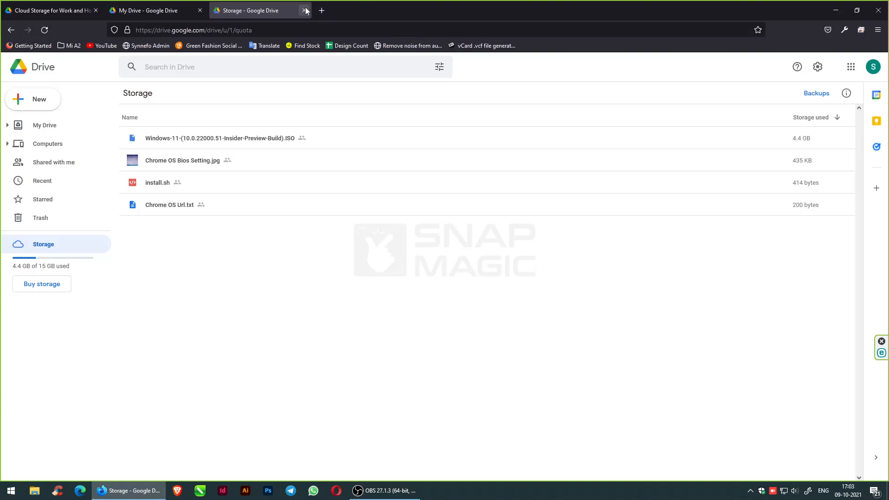
click(306, 10)
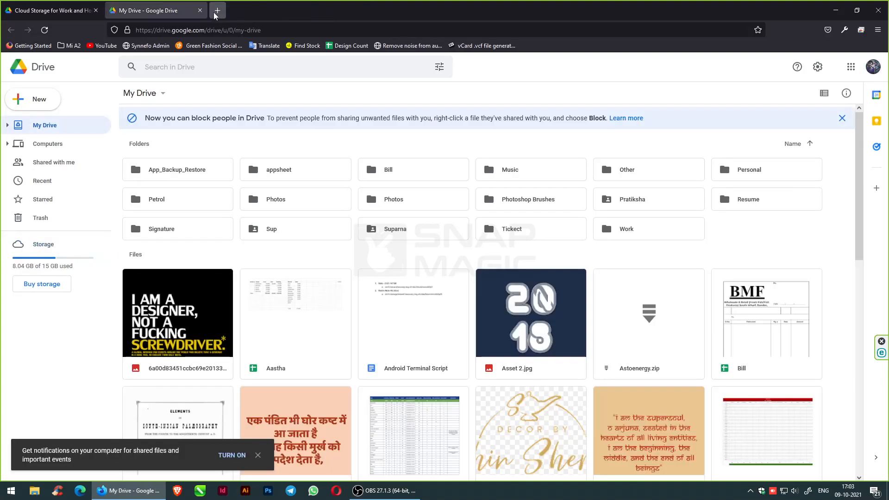
click(218, 10)
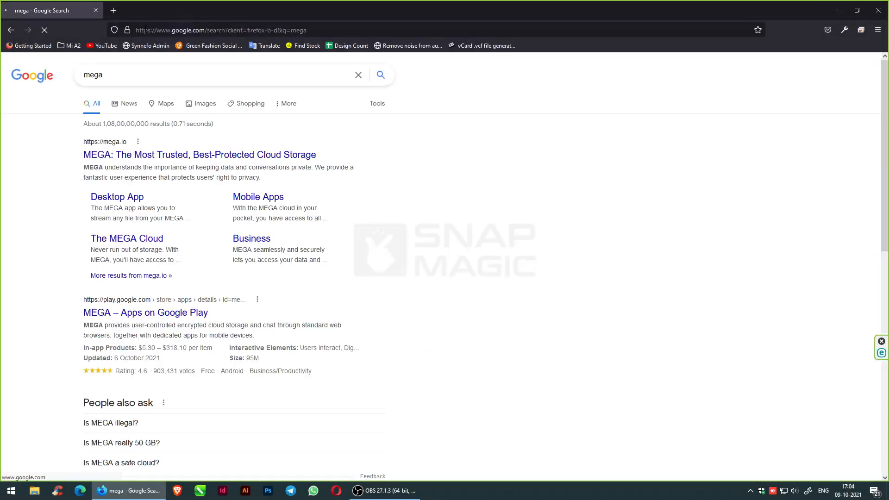
Step: Open MEGA's Cloud Drive from search results, showing 1.4 MB of 20 GB used
click(199, 155)
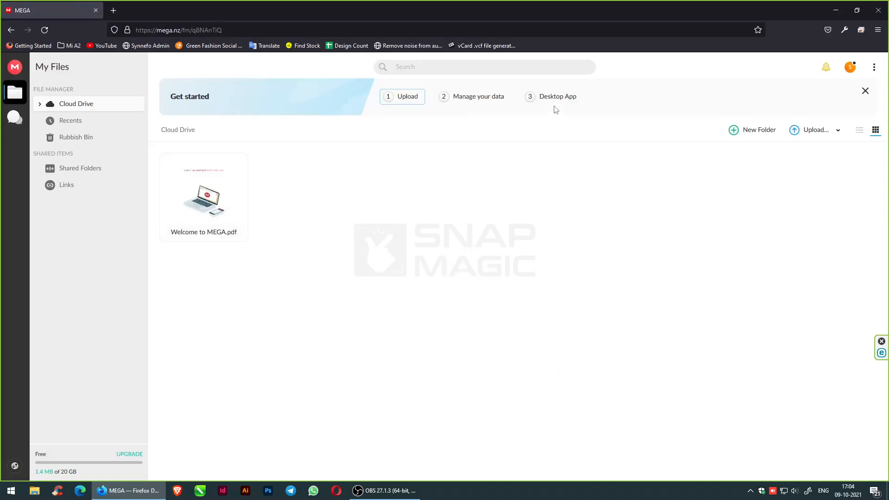
click(850, 66)
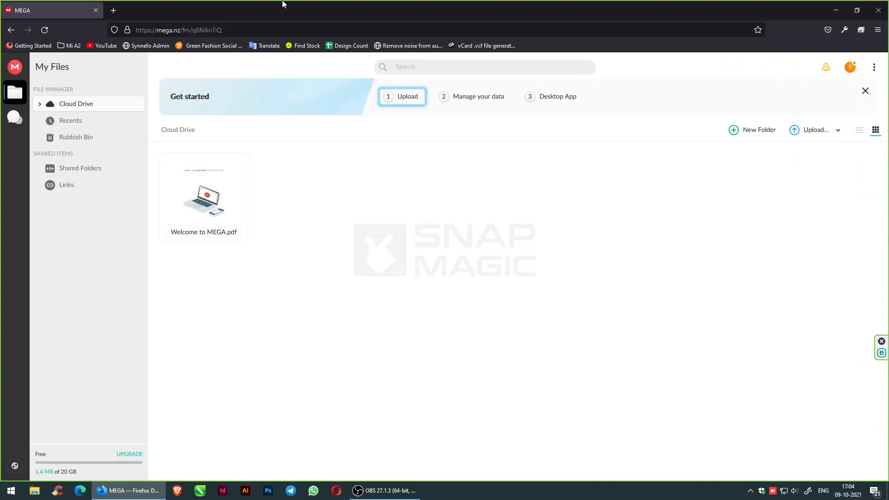
text(docs.google.com/)
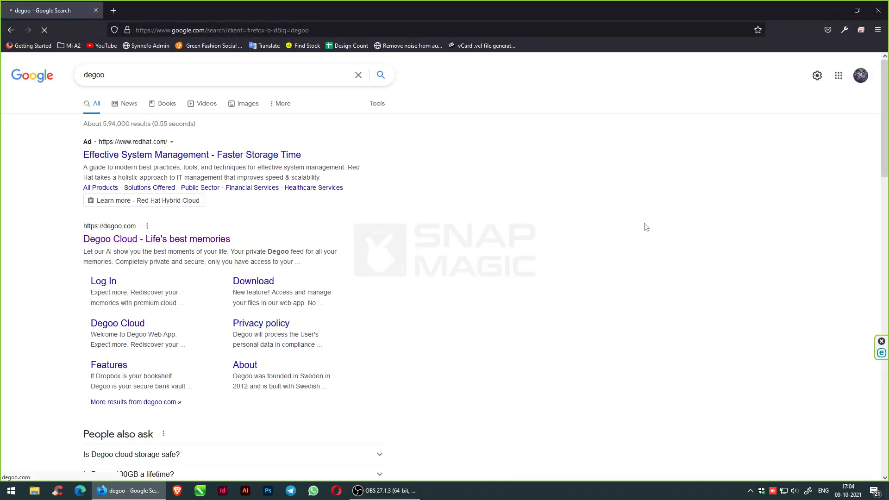
Step: Choose Degoo's Free 100 GB plan, dismiss the welcome dialog, and view account settings showing 100.0 GB
click(157, 239)
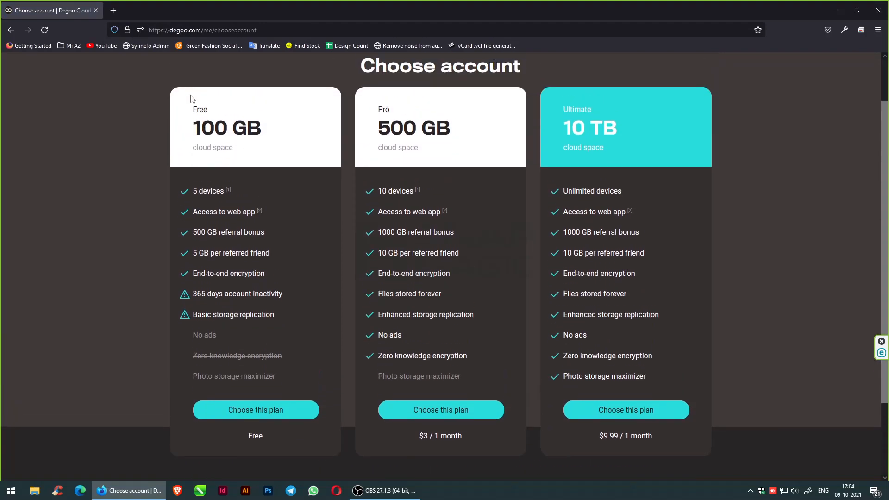
drag(192, 108, 248, 156)
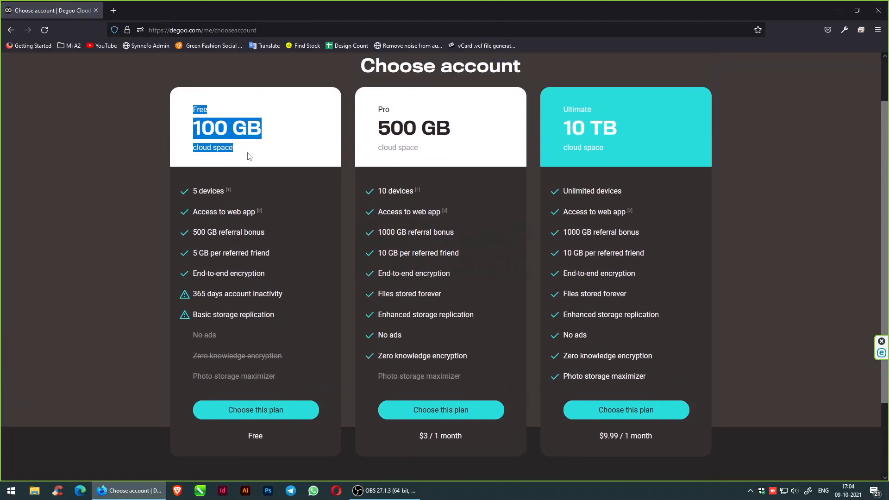
mouse_move(255, 410)
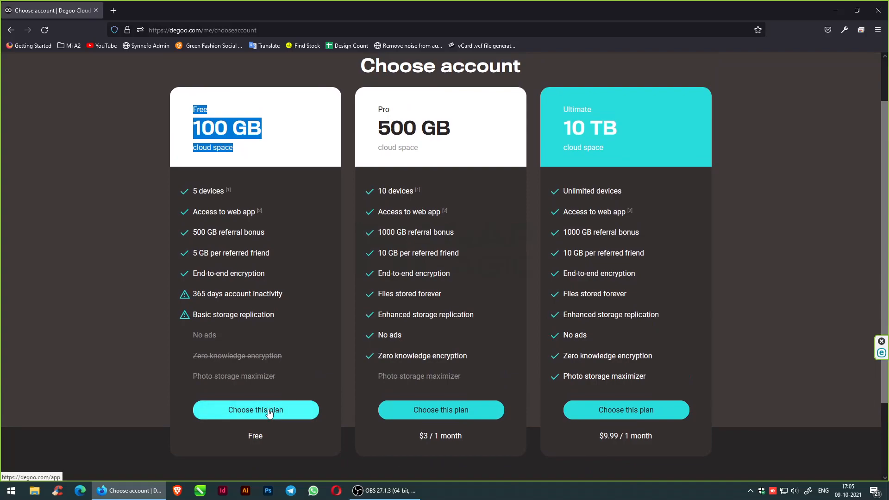
click(255, 410)
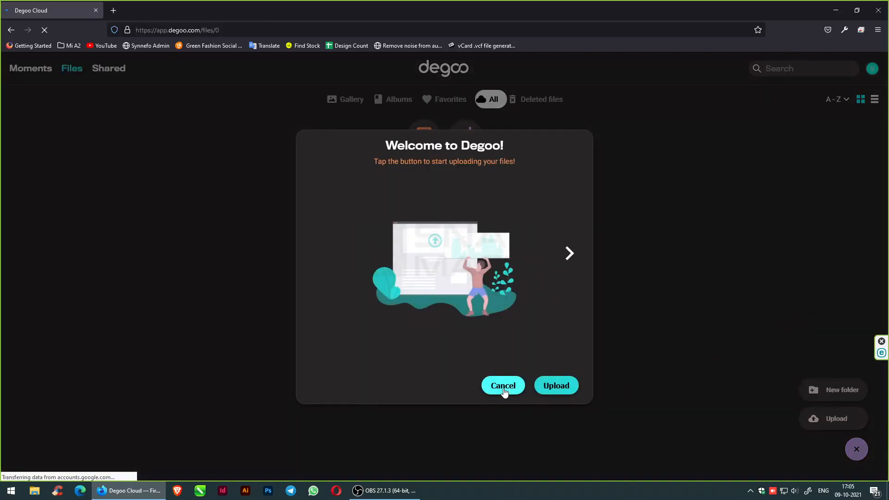
click(502, 385)
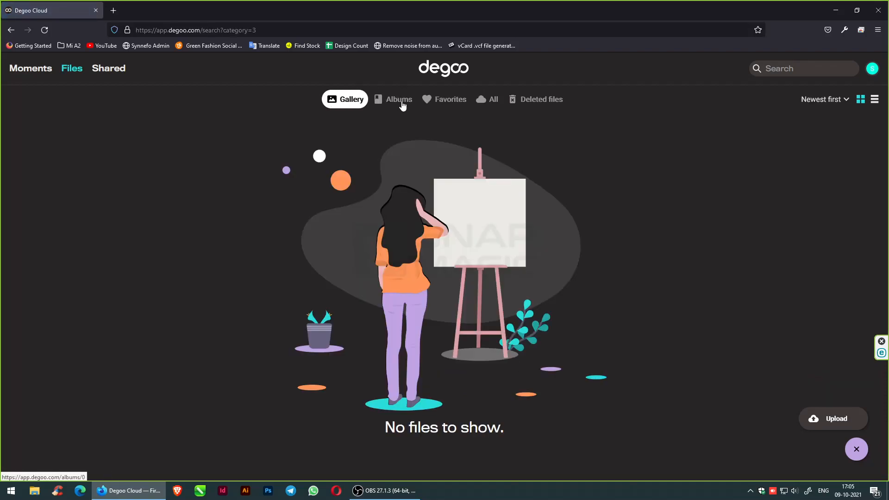
click(398, 98)
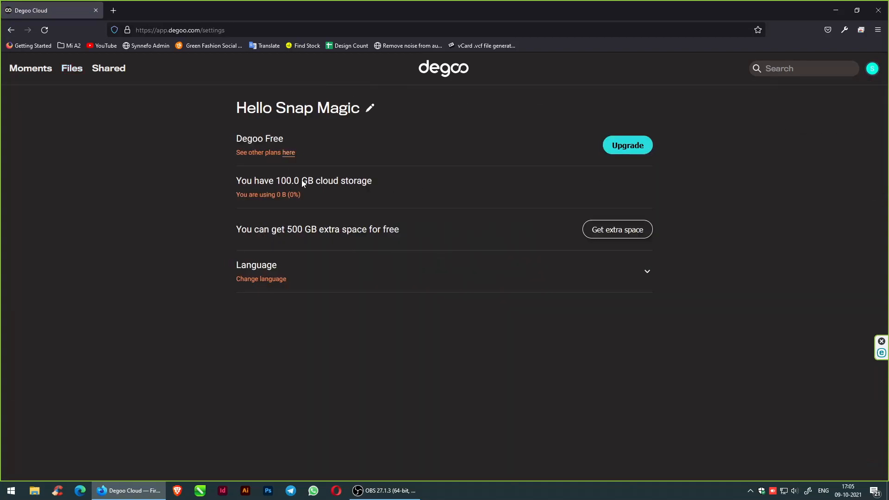
mouse_move(608, 118)
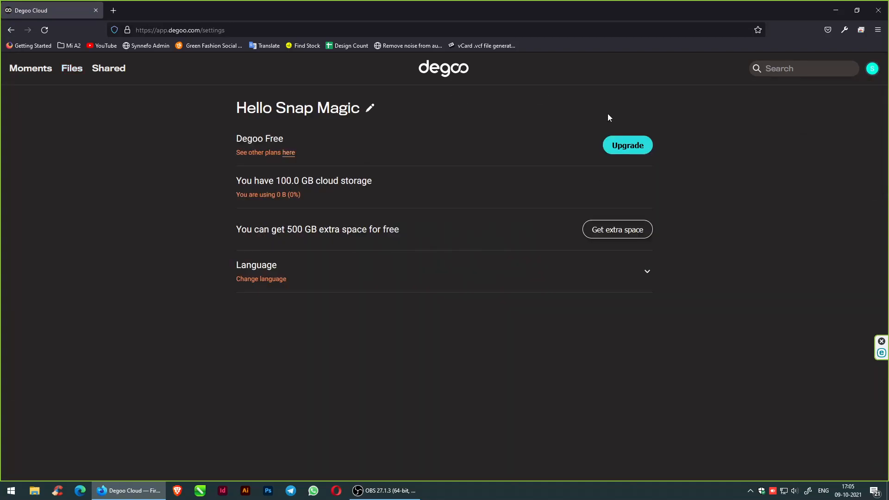
click(113, 11)
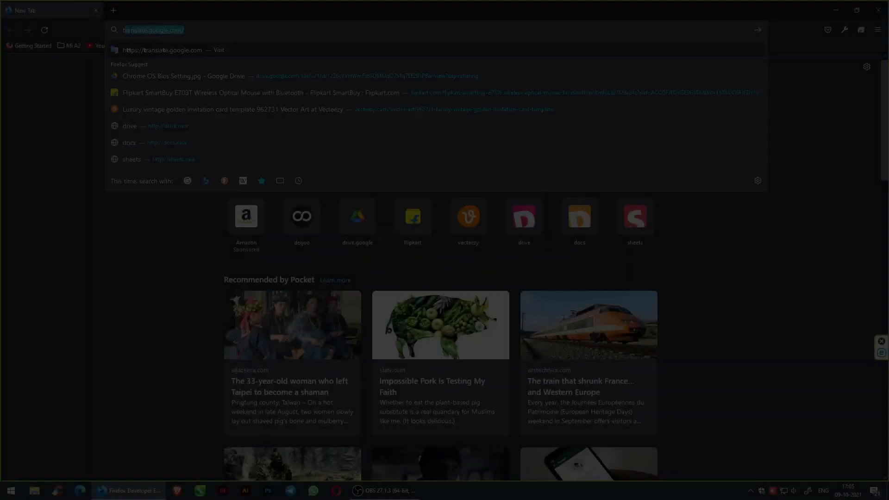
Step: Search terabox, open TeraBox's file manager with 0B of 1024GB used, and show the account menu
text(terabox)
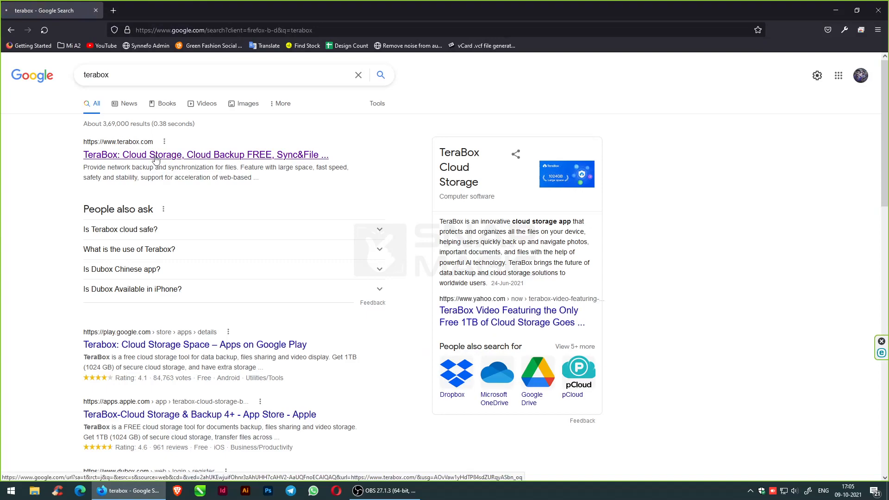
click(205, 155)
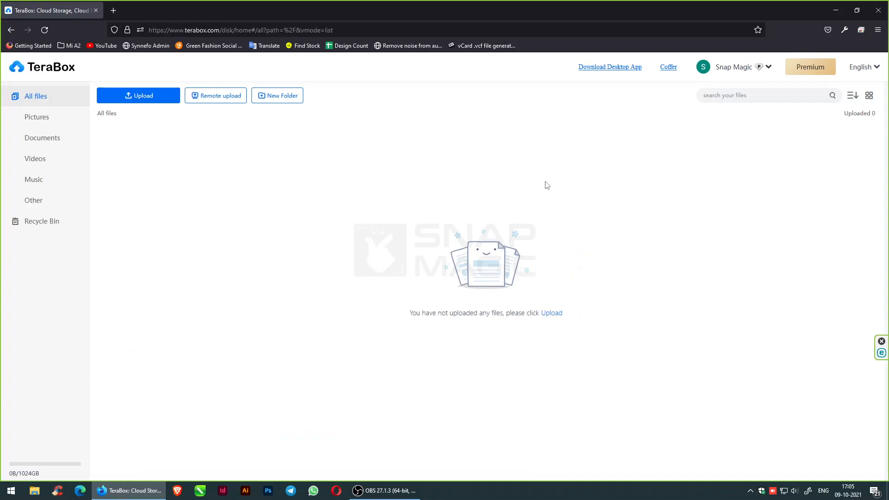
click(862, 66)
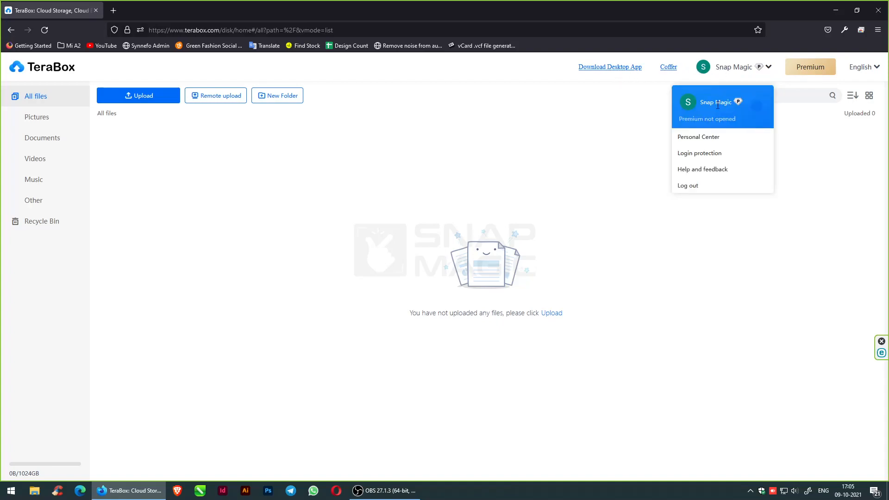
mouse_move(699, 152)
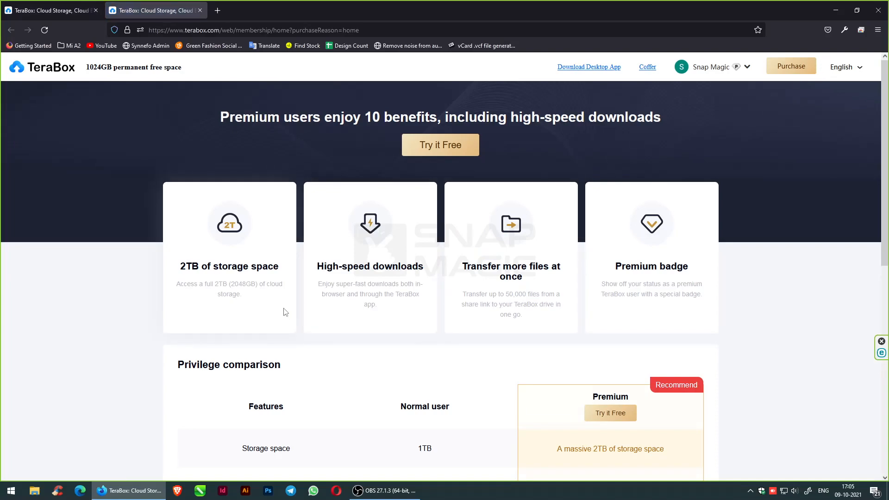
Step: Scroll the premium page to the comparison table: normal user 1TB versus premium 2TB
scroll(down, 3)
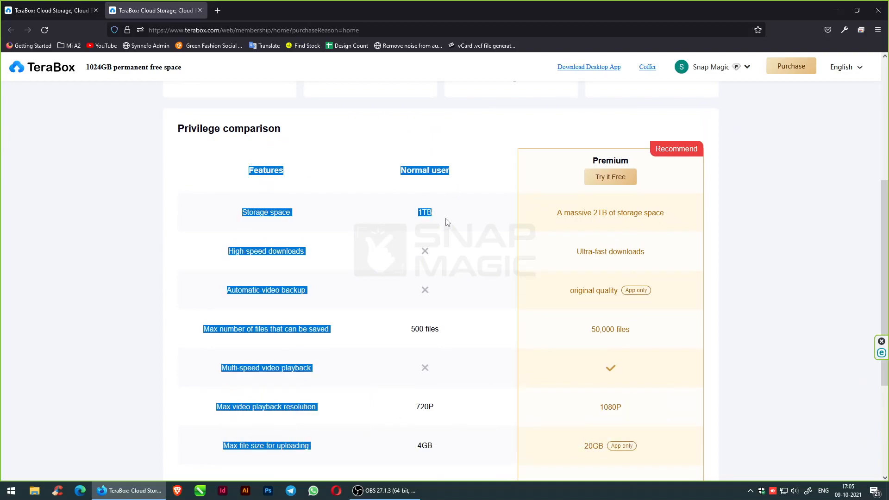
scroll(down, 3)
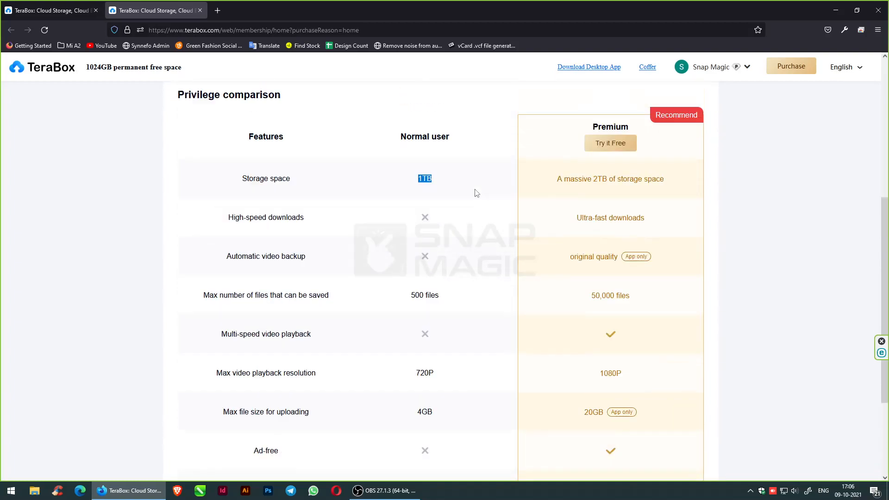
scroll(up, 3)
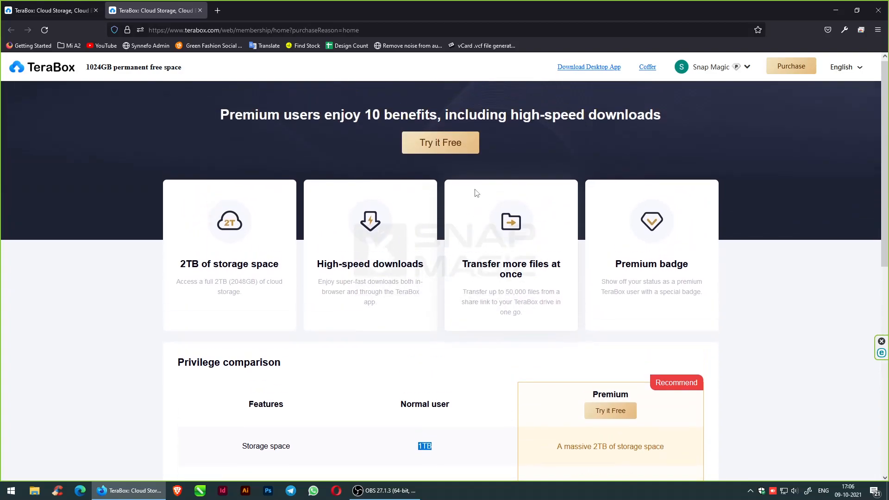